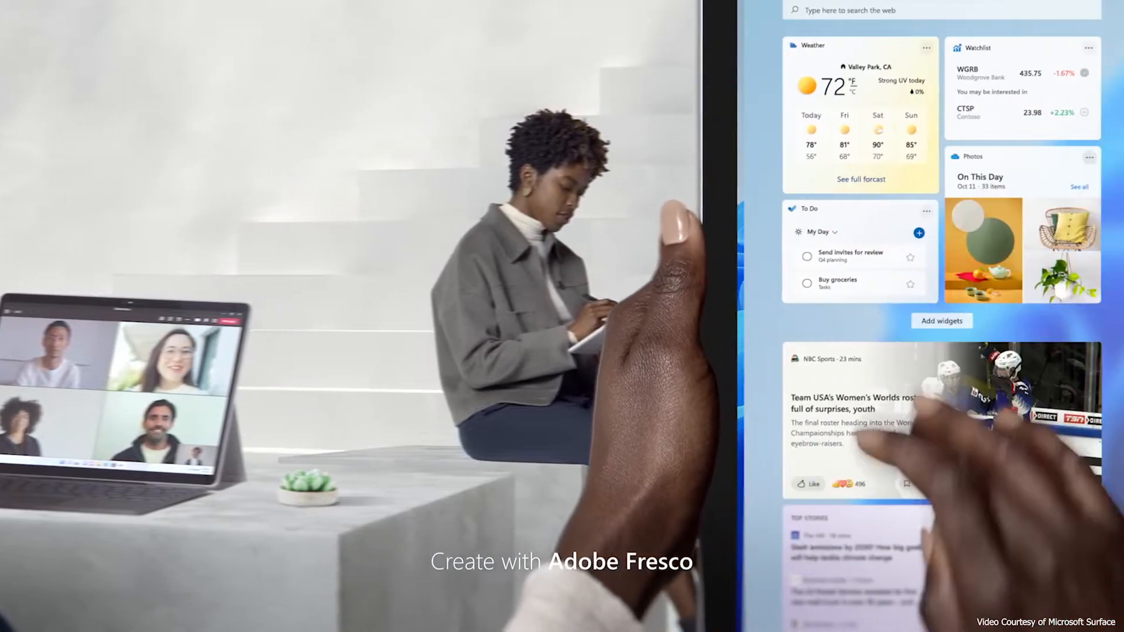
scroll("down", 3)
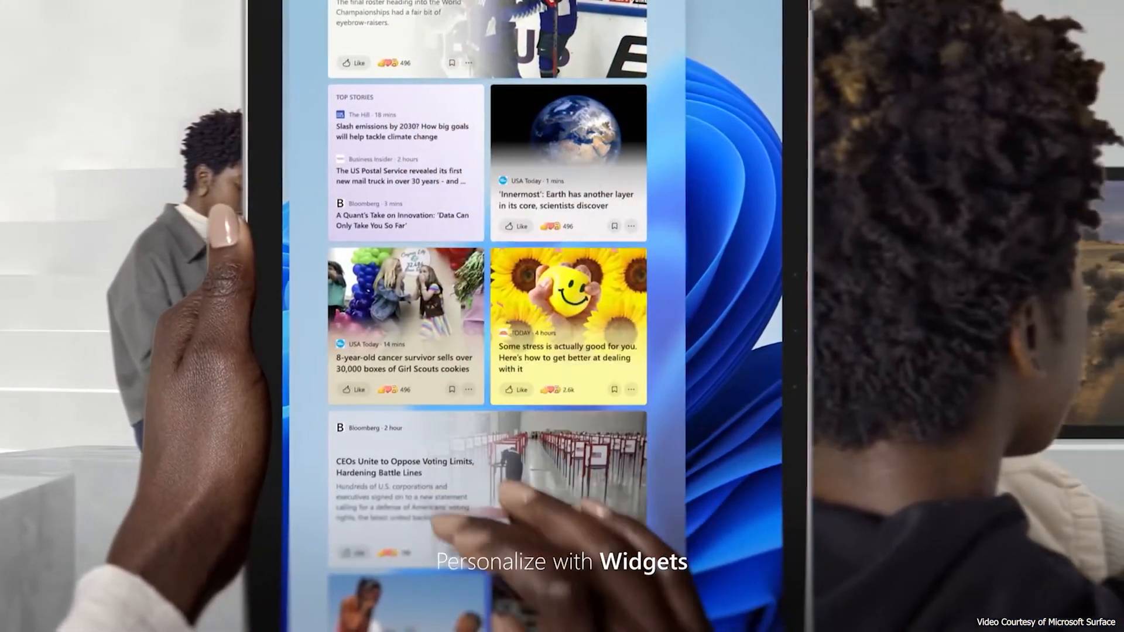